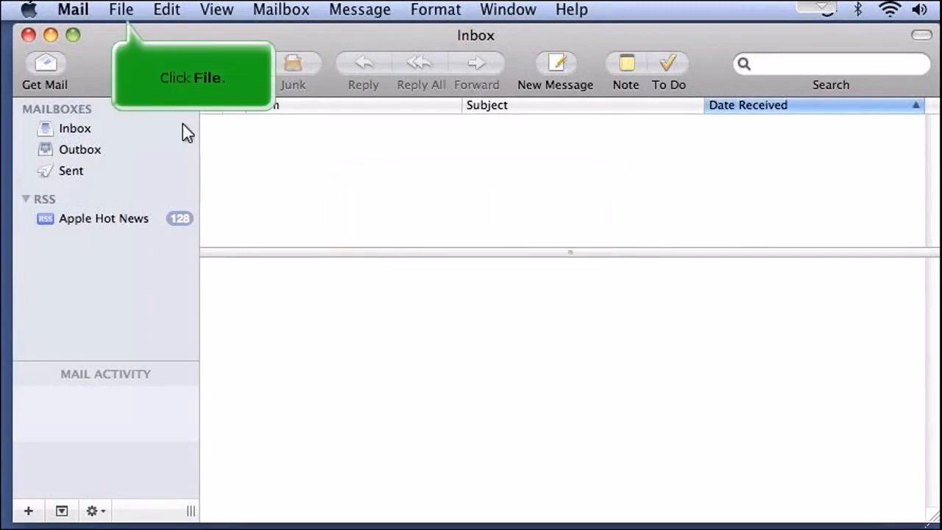
- Show the File menu commands, including Add Account
{"action": "left_click", "coordinate": [121, 9]}
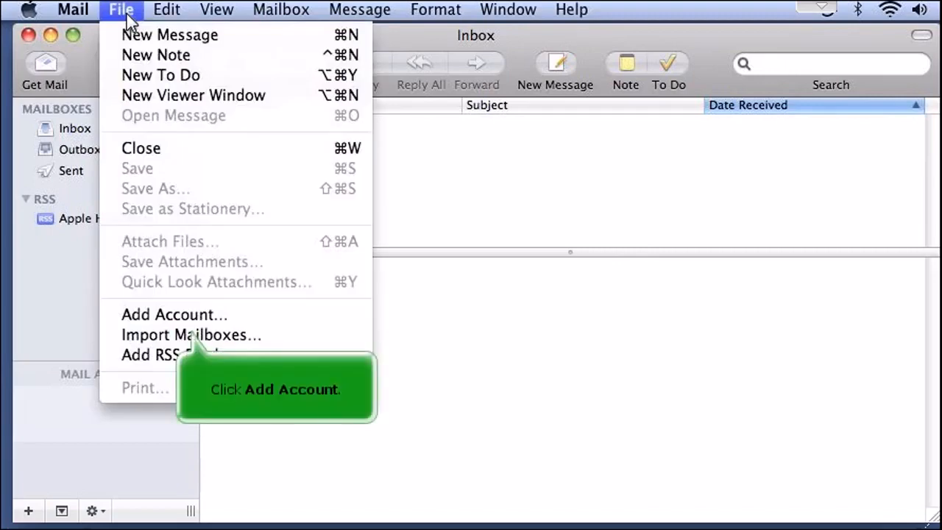
{"action": "mouse_move", "coordinate": [182, 286]}
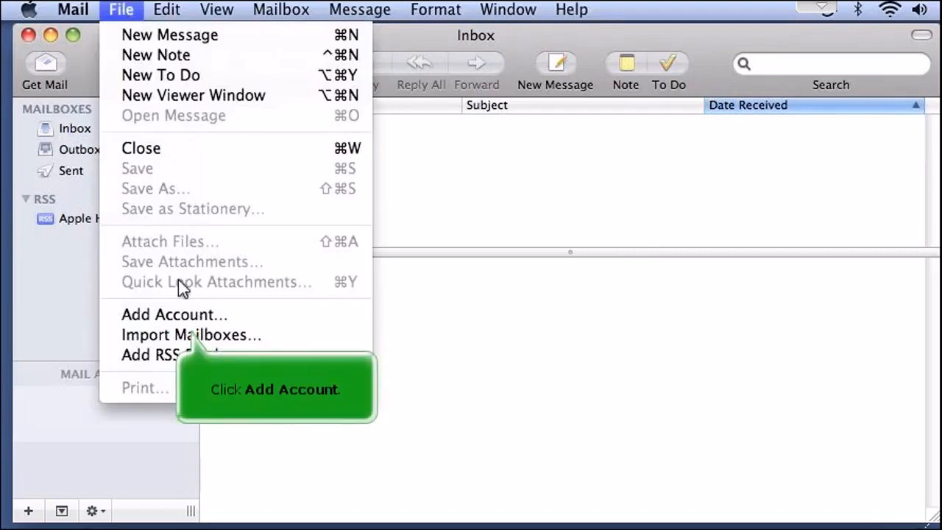
- Begin a new account with the full name, jsmith email address and password filled in
{"action": "left_click", "coordinate": [174, 315]}
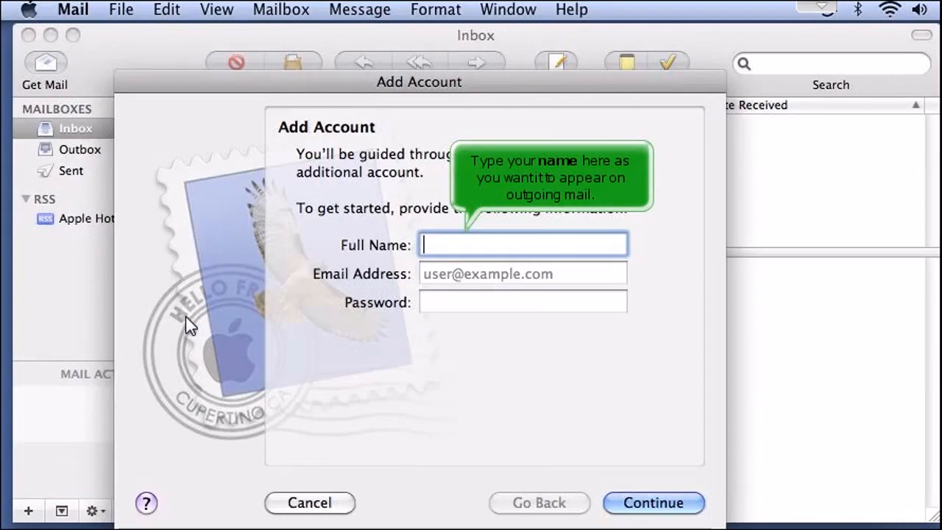
{"action": "type", "text": "John Smith"}
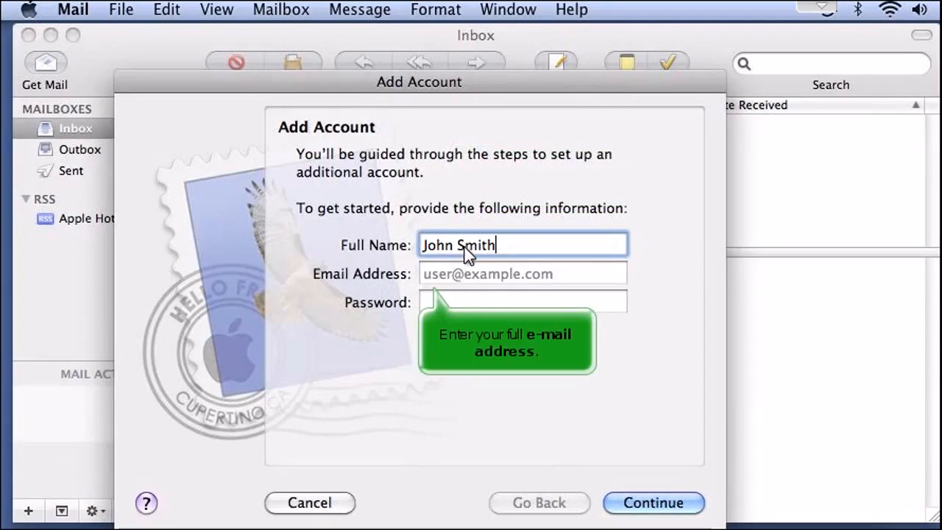
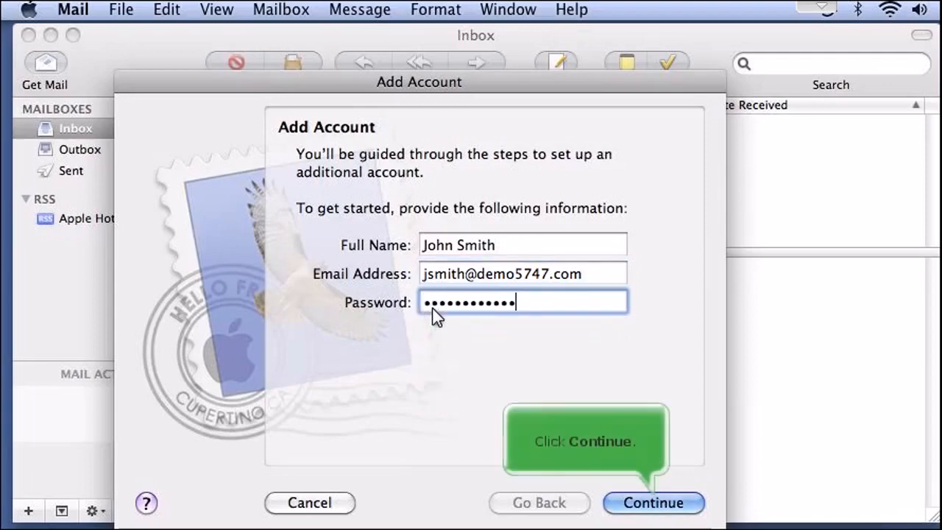
{"action": "mouse_move", "coordinate": [533, 396]}
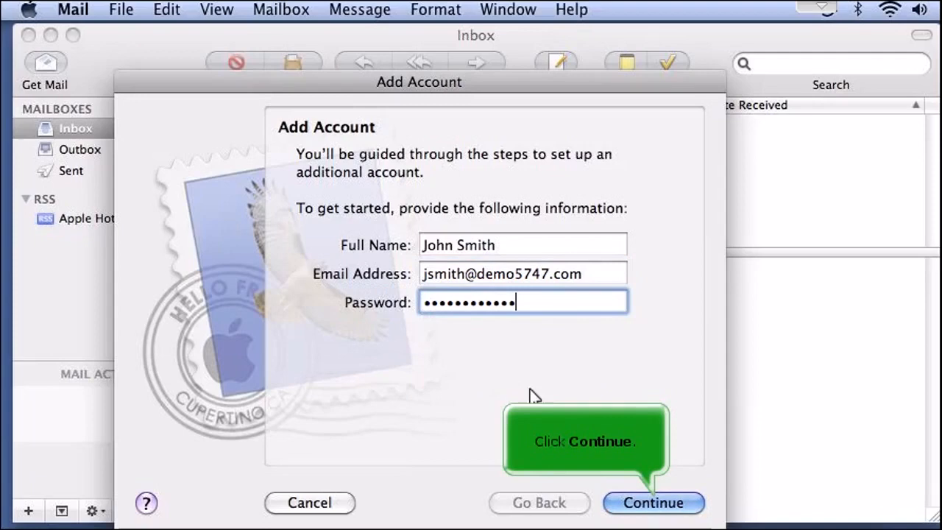
- Configure the POP incoming server demo5747.com with description Jsmith and the full email as user name
{"action": "left_click", "coordinate": [652, 504]}
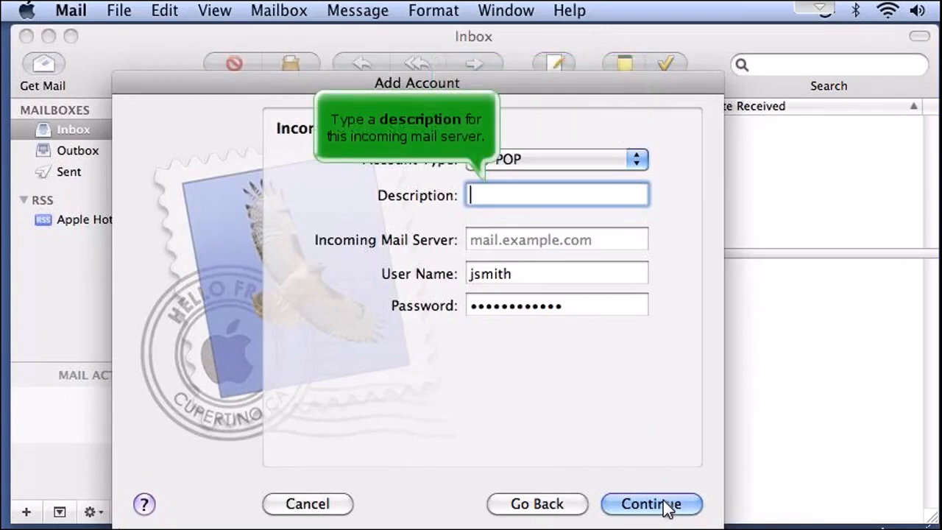
{"action": "mouse_move", "coordinate": [589, 380]}
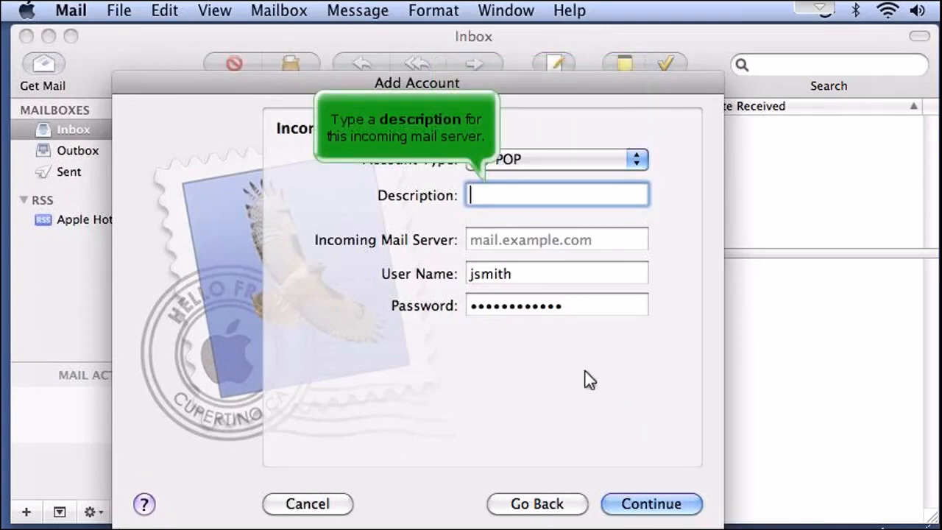
{"action": "type", "text": "Jsmith"}
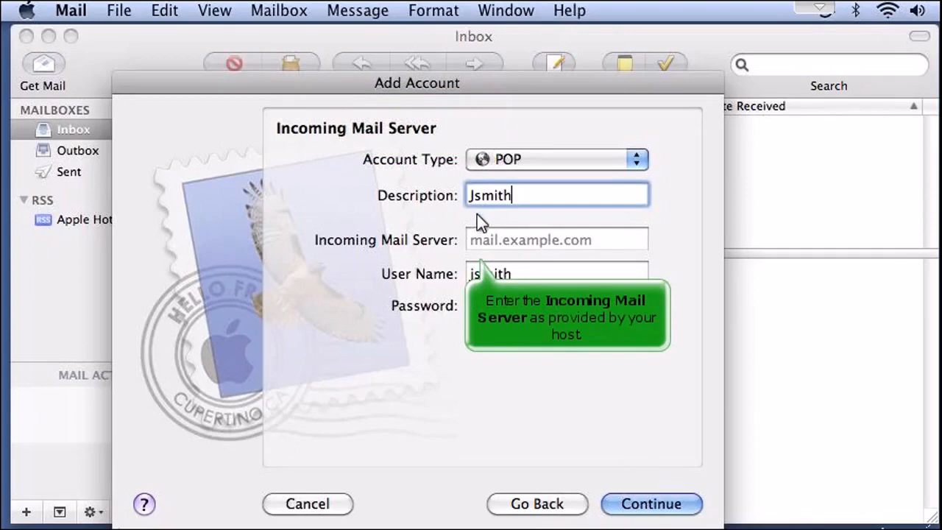
{"action": "type", "text": "demo5747.com"}
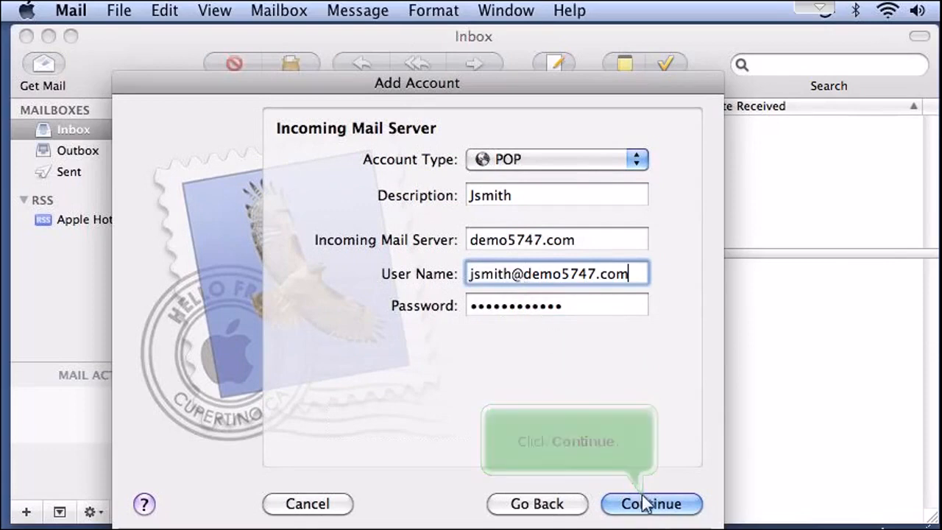
- Configure the outgoing server demo5747.com with description Jsmith and Use Authentication enabled
{"action": "left_click", "coordinate": [650, 503]}
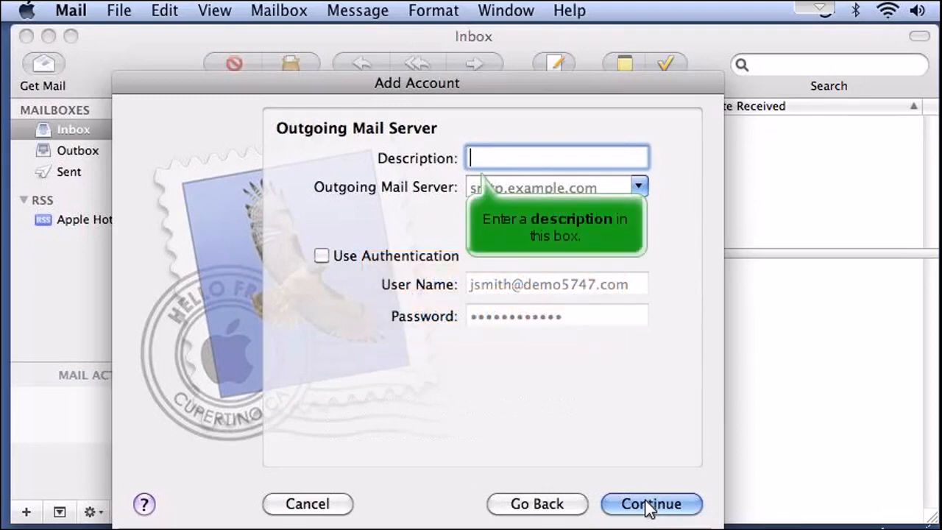
{"action": "type", "text": "J"}
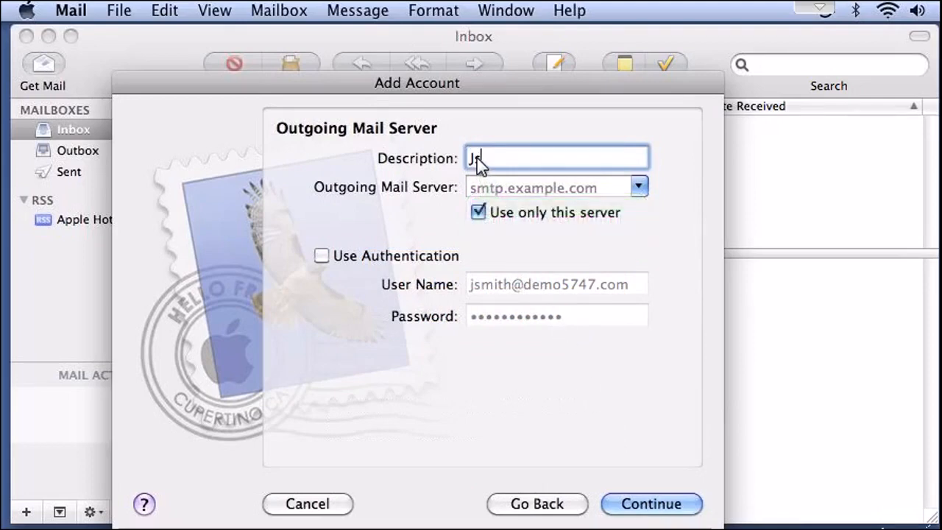
{"action": "type", "text": "smith"}
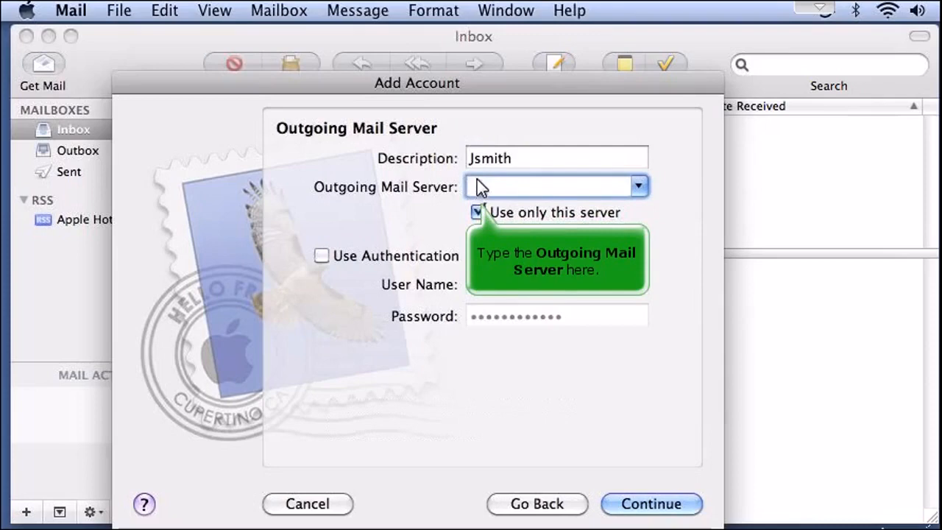
{"action": "type", "text": "demo5747"}
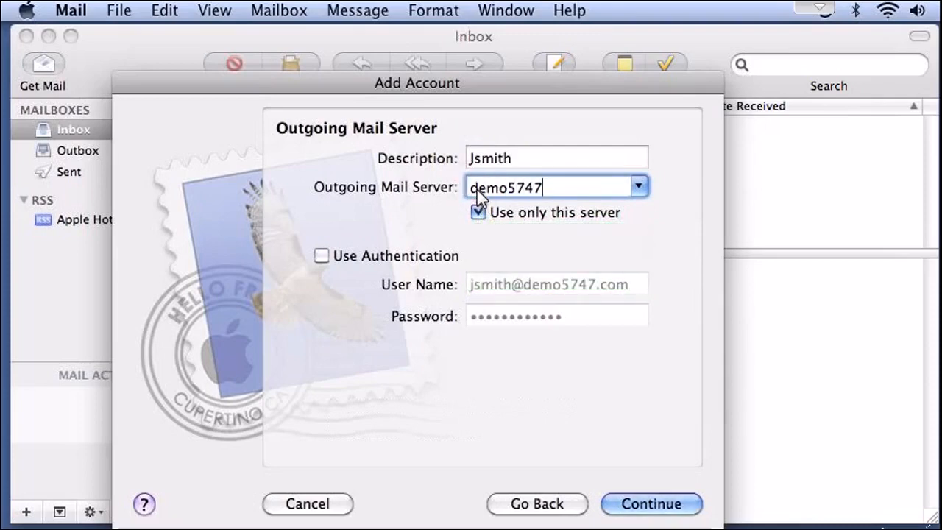
{"action": "type", "text": ".com"}
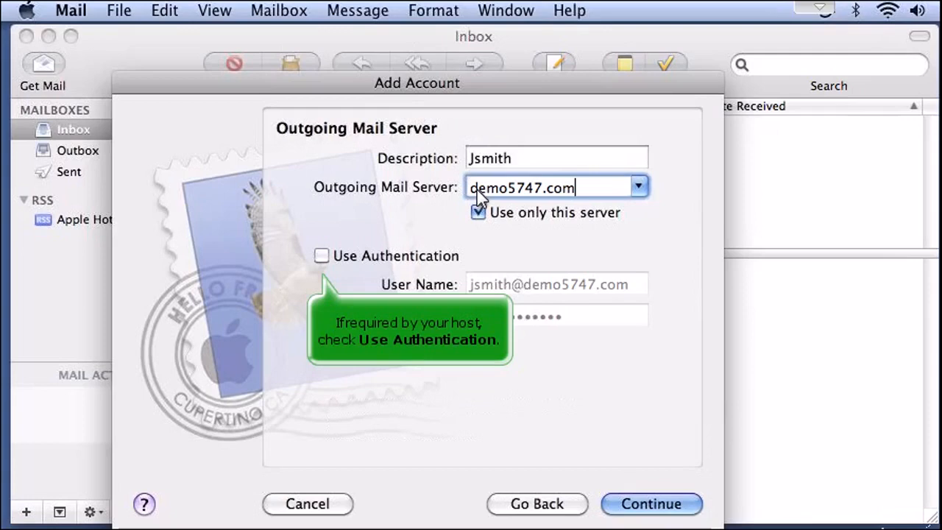
{"action": "left_click", "coordinate": [321, 256]}
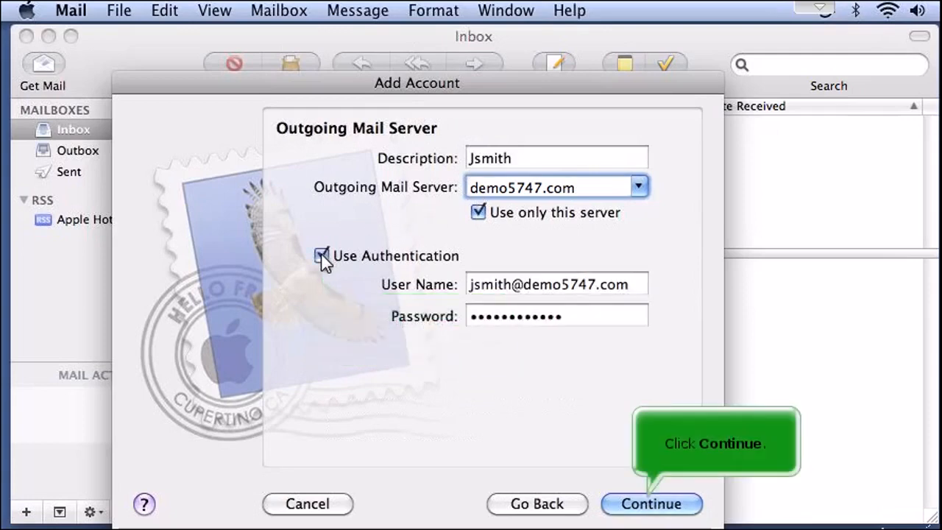
{"action": "left_click", "coordinate": [321, 256]}
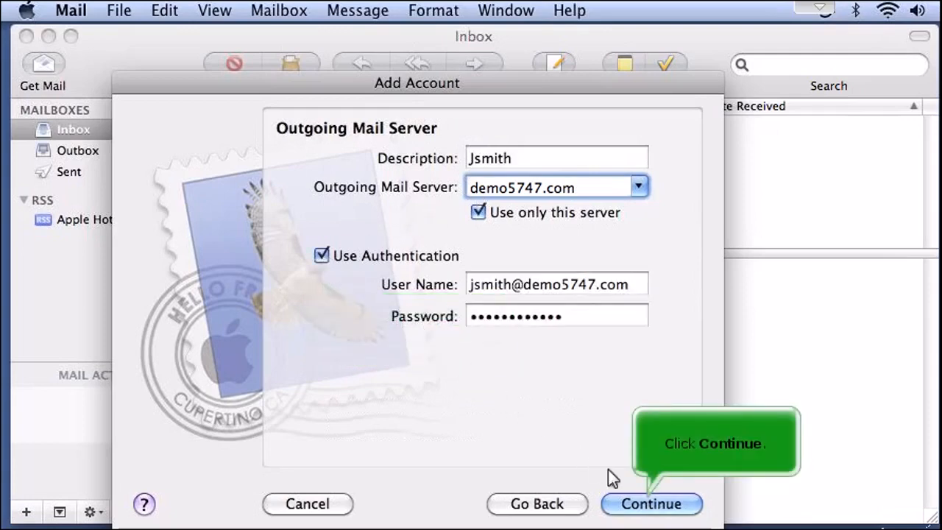
- Submit the outgoing settings and connect despite the unverified demo5747.com certificate
{"action": "left_click", "coordinate": [651, 504]}
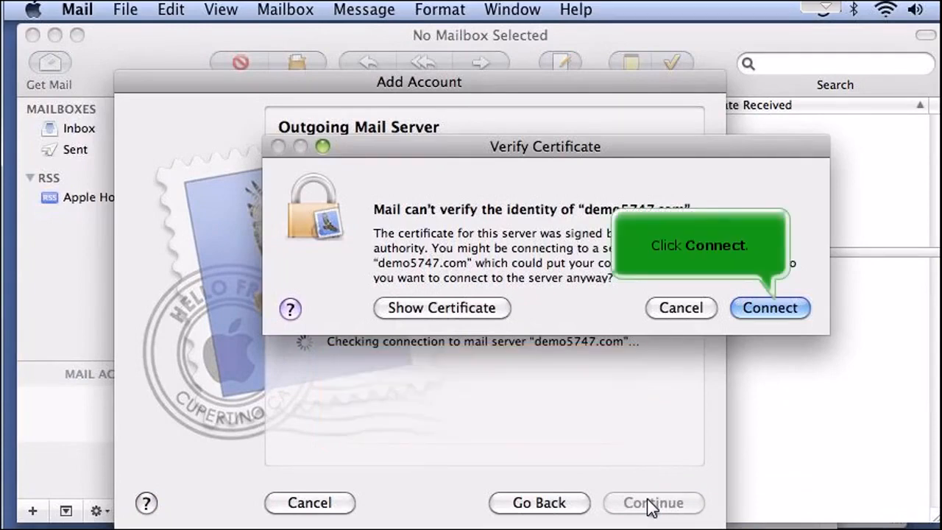
{"action": "mouse_move", "coordinate": [742, 371]}
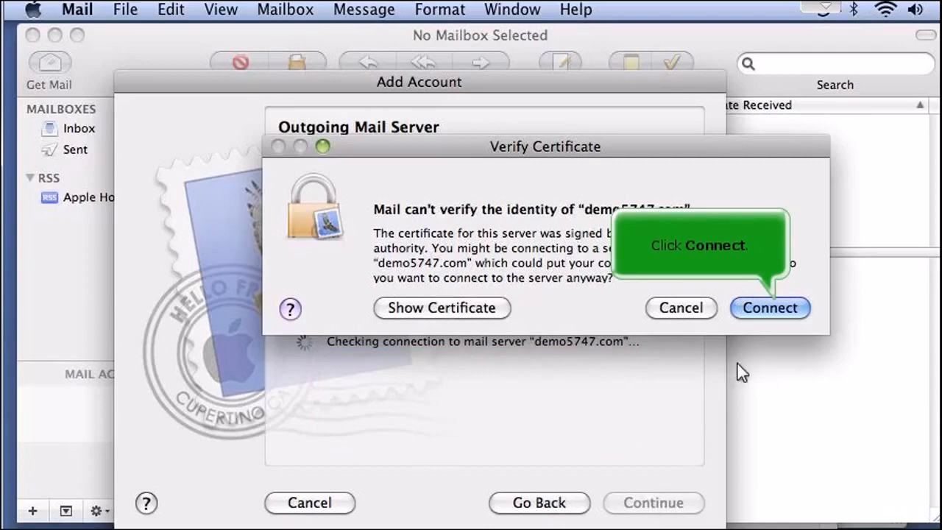
{"action": "left_click", "coordinate": [770, 308]}
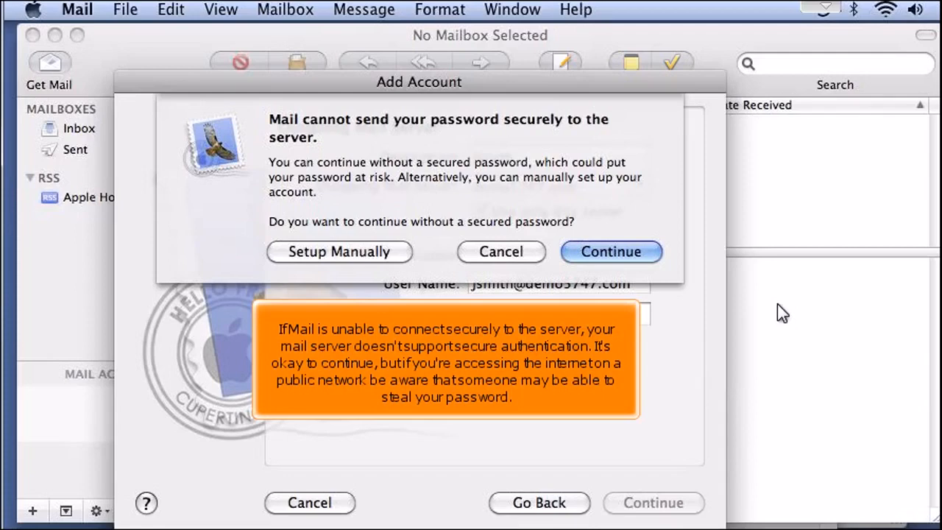
- Continue without a secured password and create the account, showing two server messages in its Inbox
{"action": "left_click", "coordinate": [610, 251]}
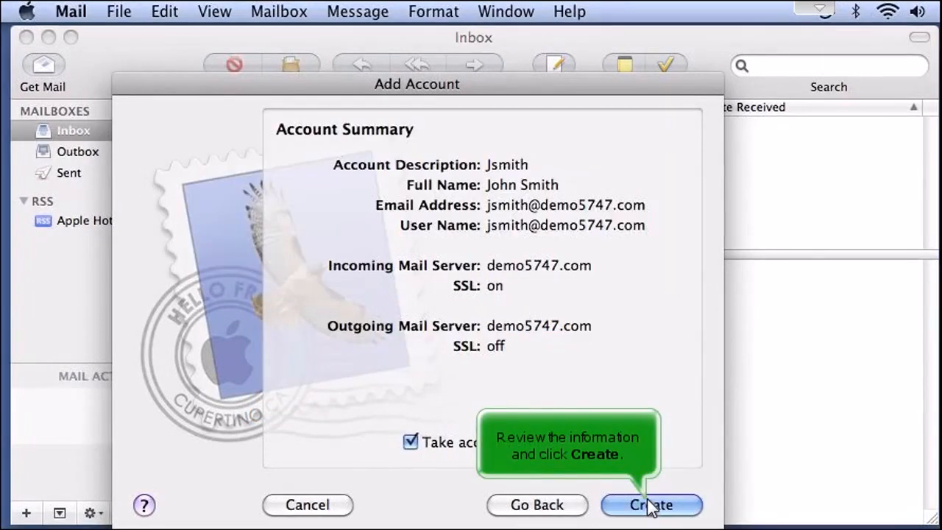
{"action": "left_click", "coordinate": [650, 505]}
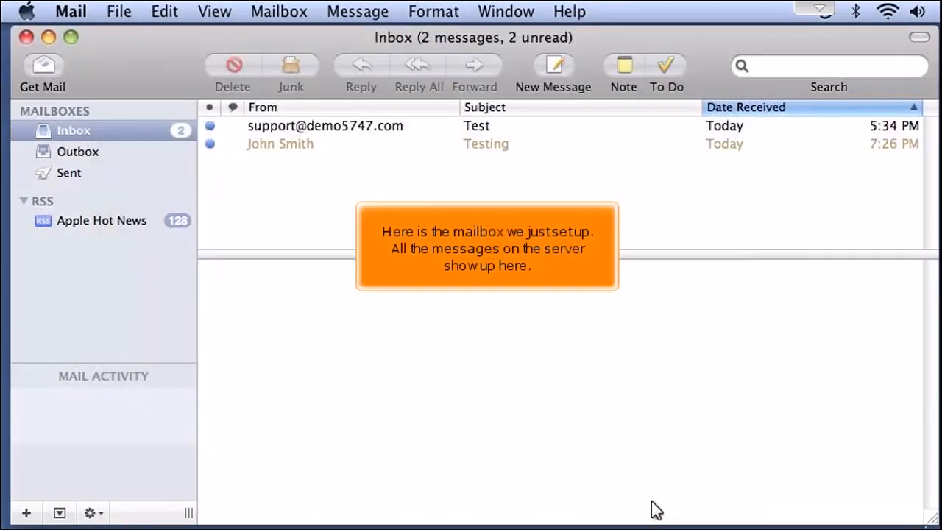